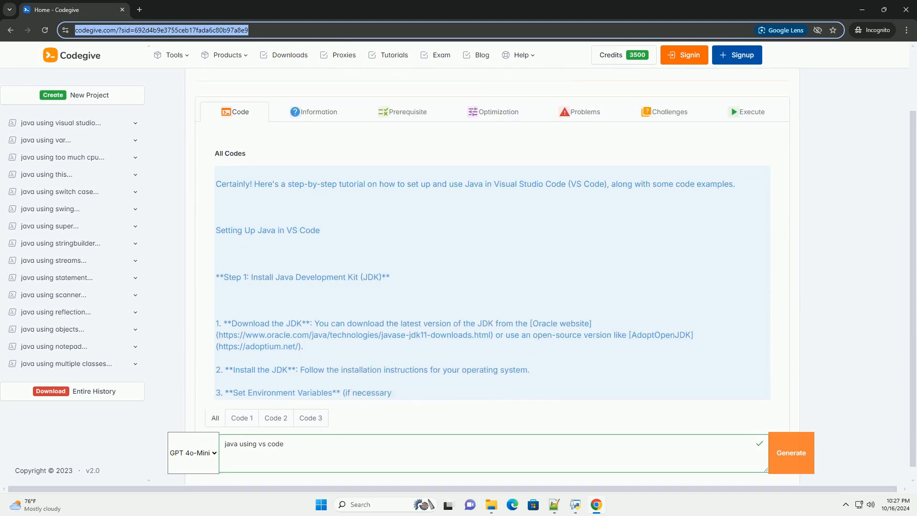
scroll("down", 3)
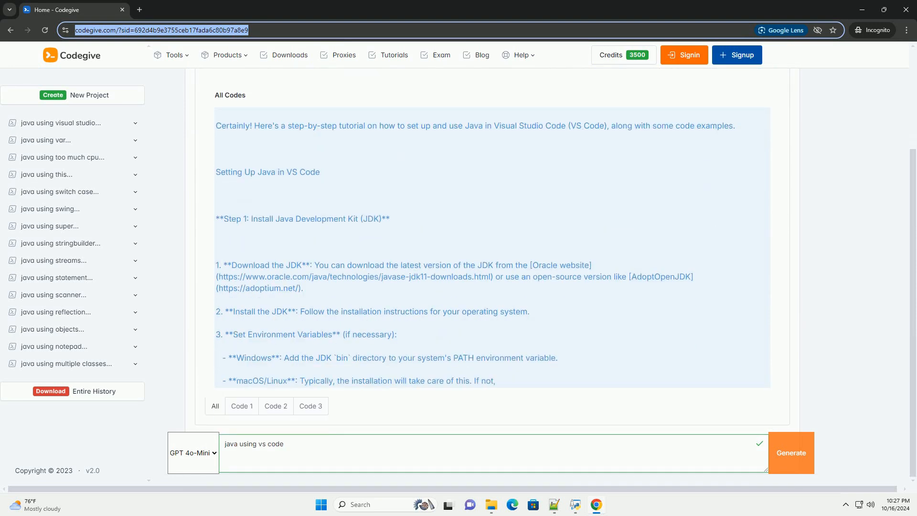
scroll("down", 3)
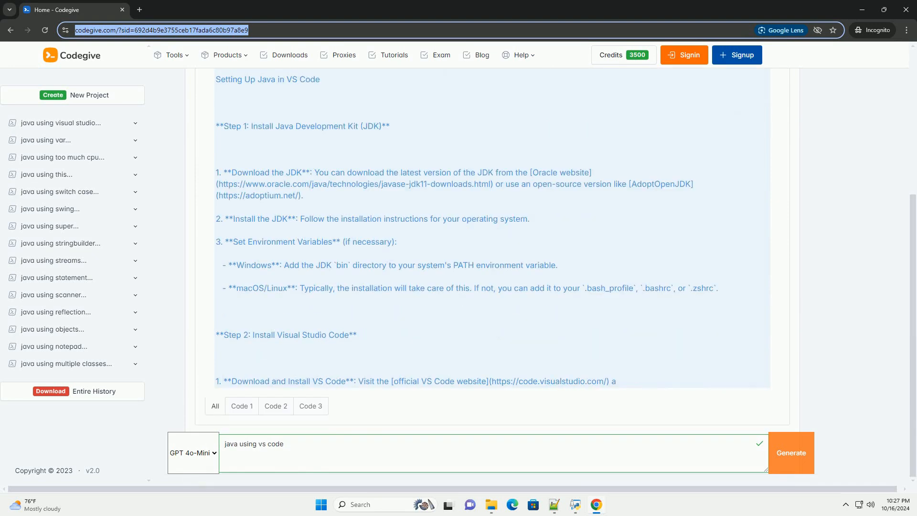
scroll("down", 3)
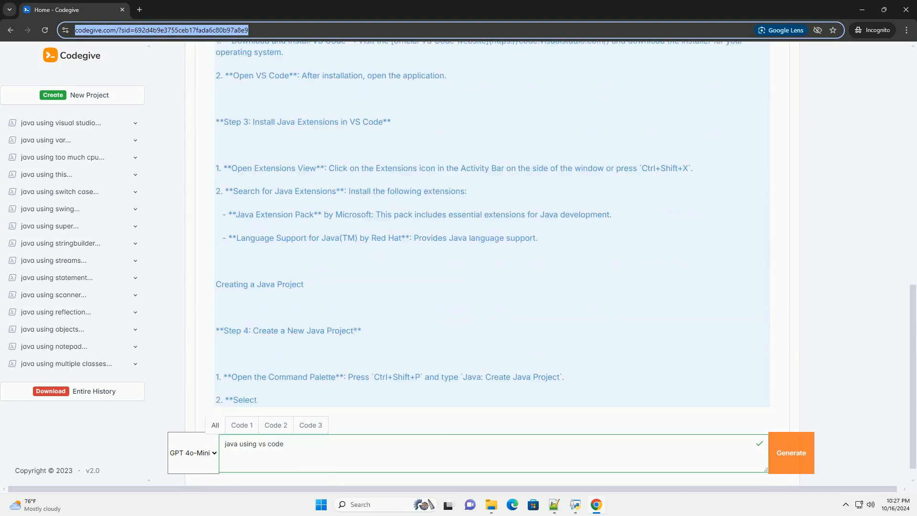
scroll("down", 3)
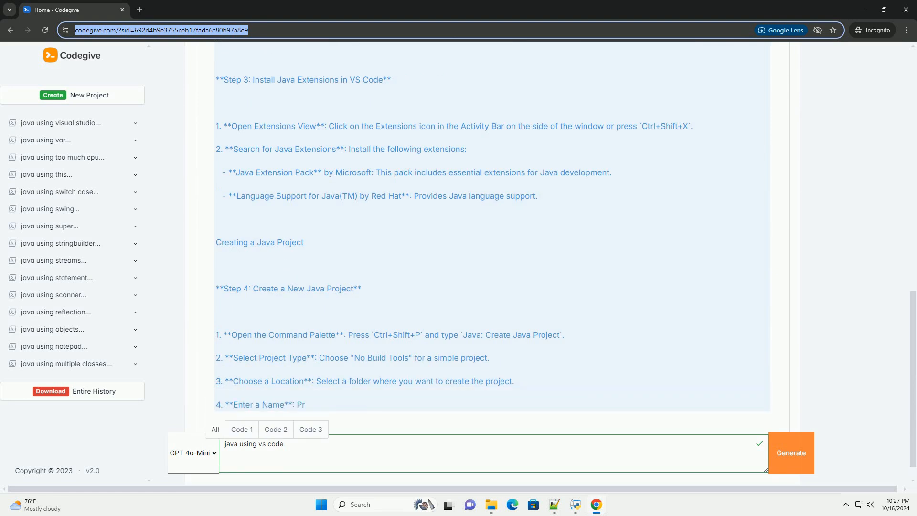
scroll("down", 3)
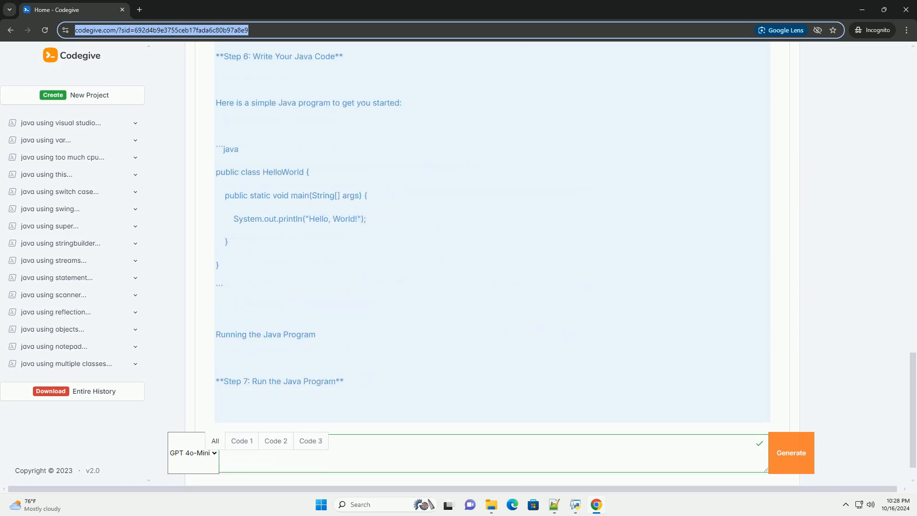
type("java using vs code")
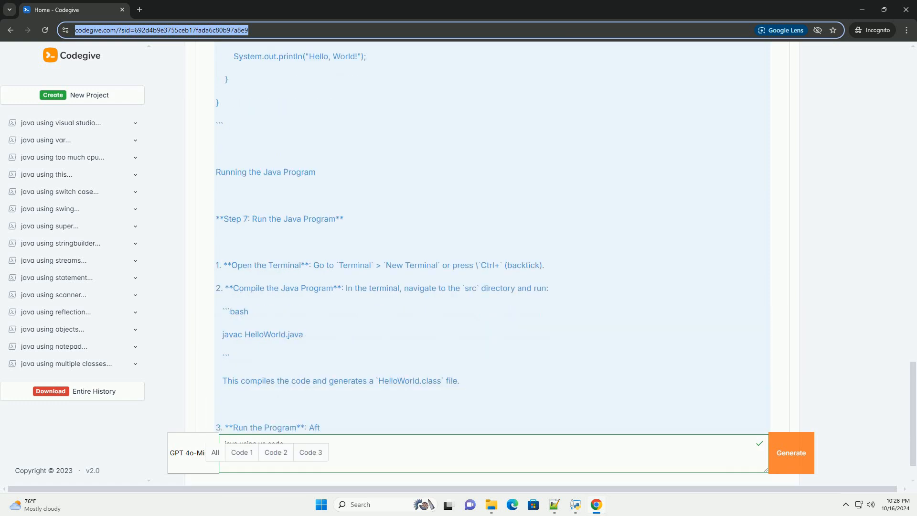
scroll("down", 3)
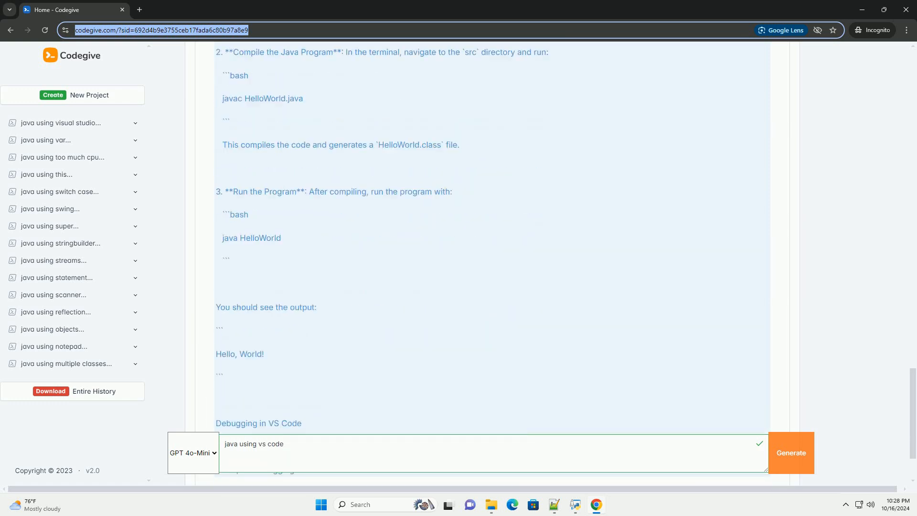
scroll("down", 3)
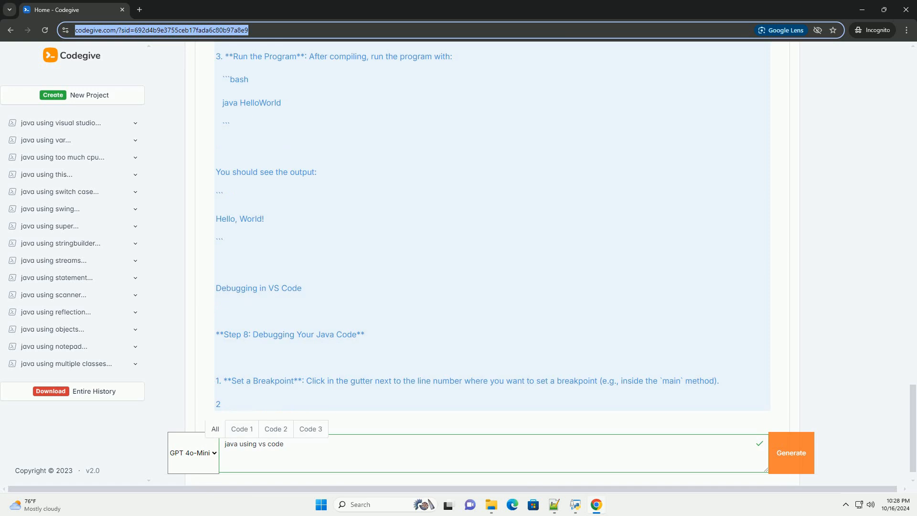
scroll("down", 3)
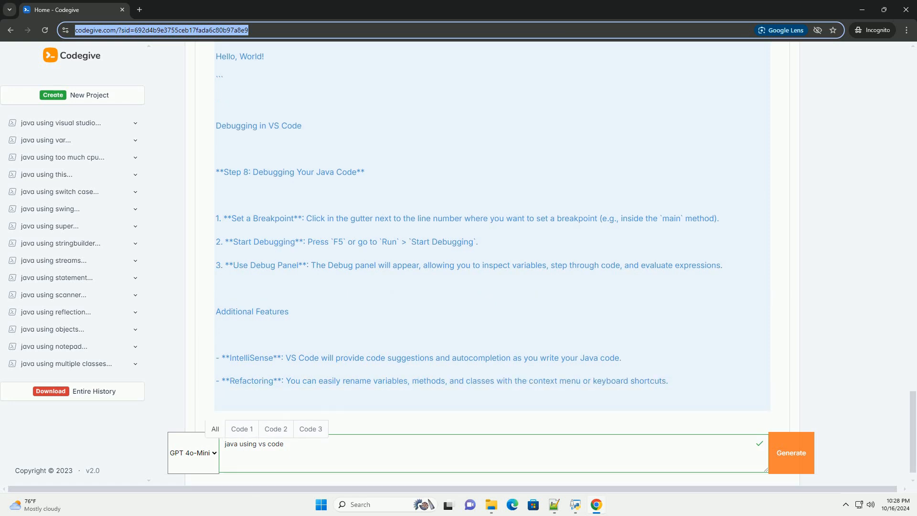
scroll("down", 3)
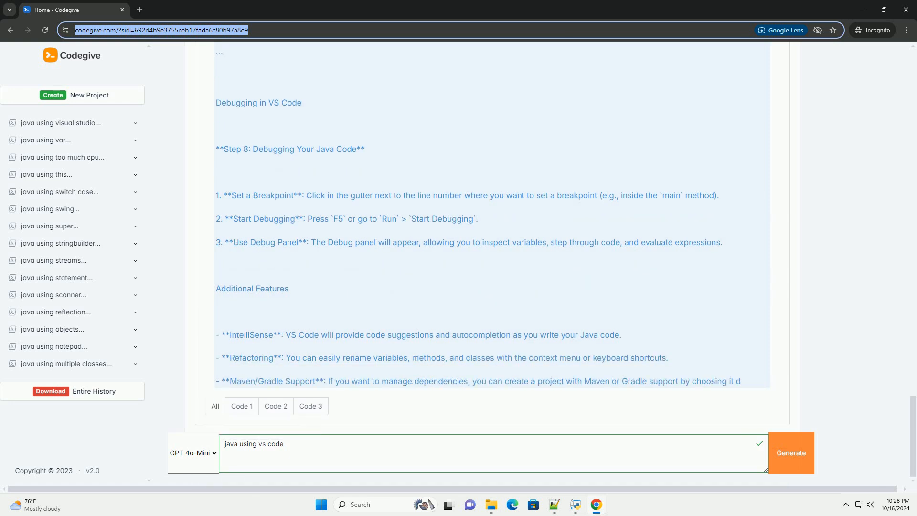
scroll("down", 3)
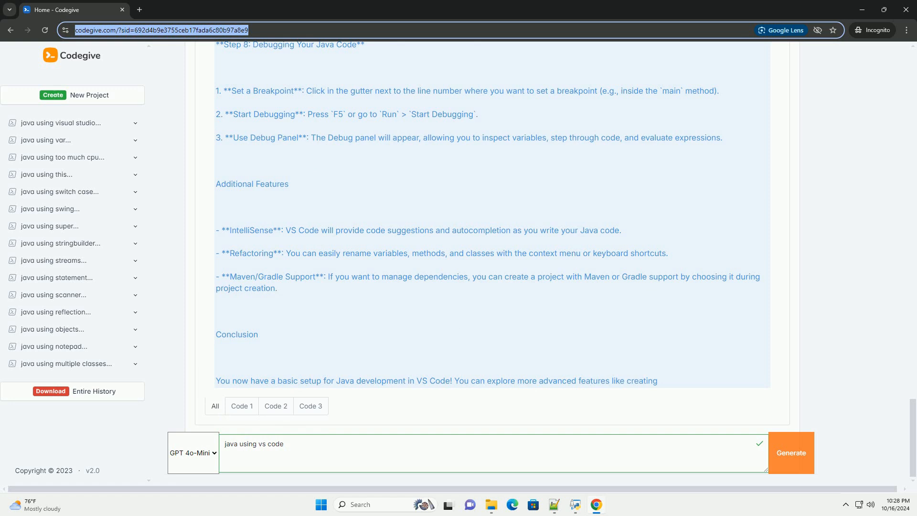
scroll("down", 3)
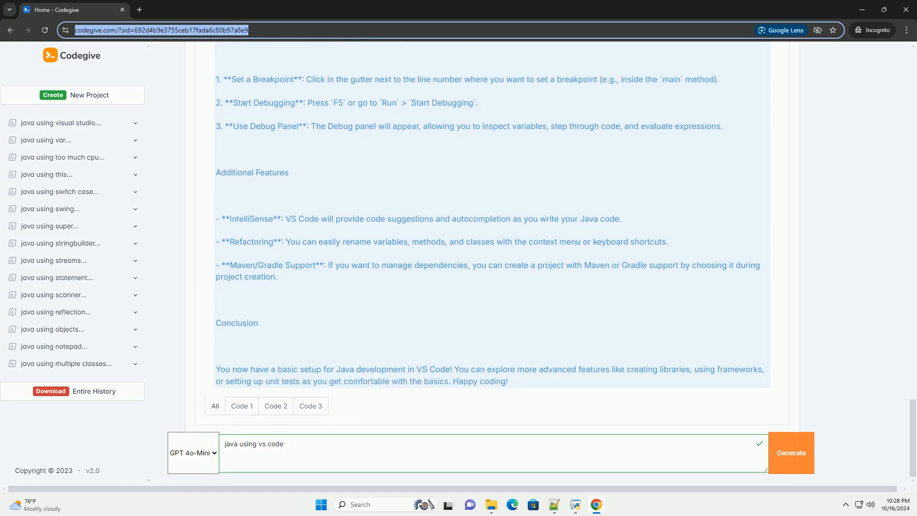